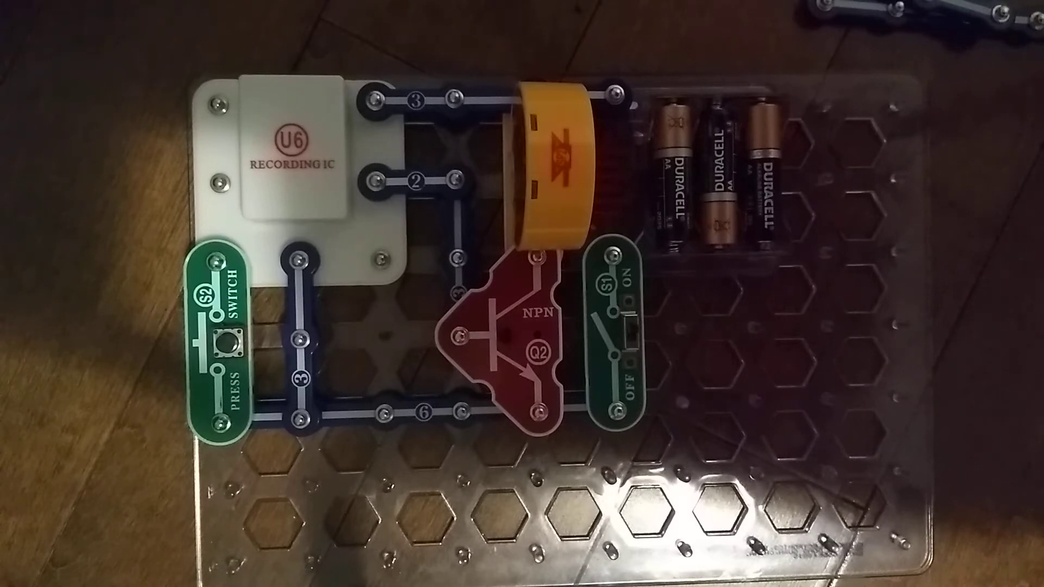
click(226, 350)
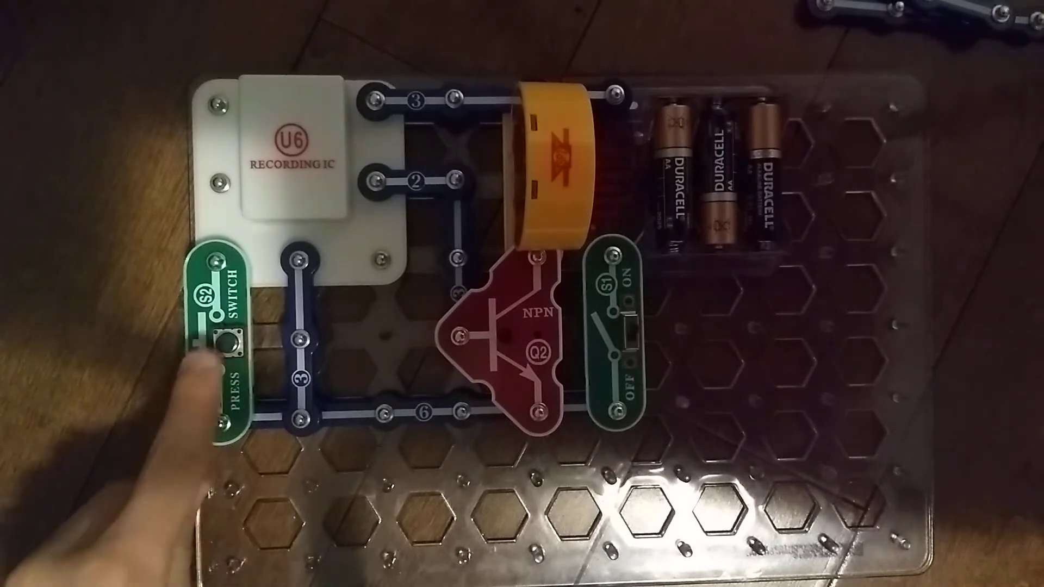